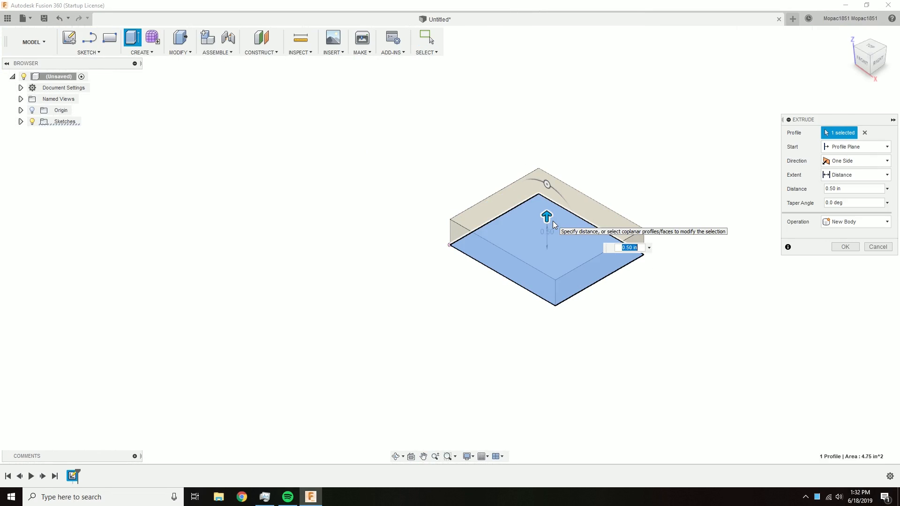
- Extrude the base profile of the Bottom Case as a new body
click(844, 247)
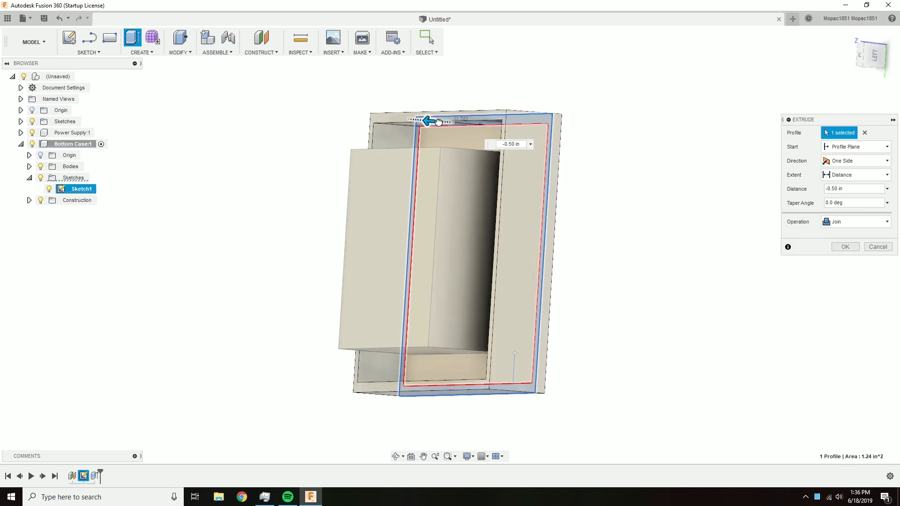
- Set the wall outline extrude depth to -0.50 in, joining it to the base
drag(427, 121, 513, 155)
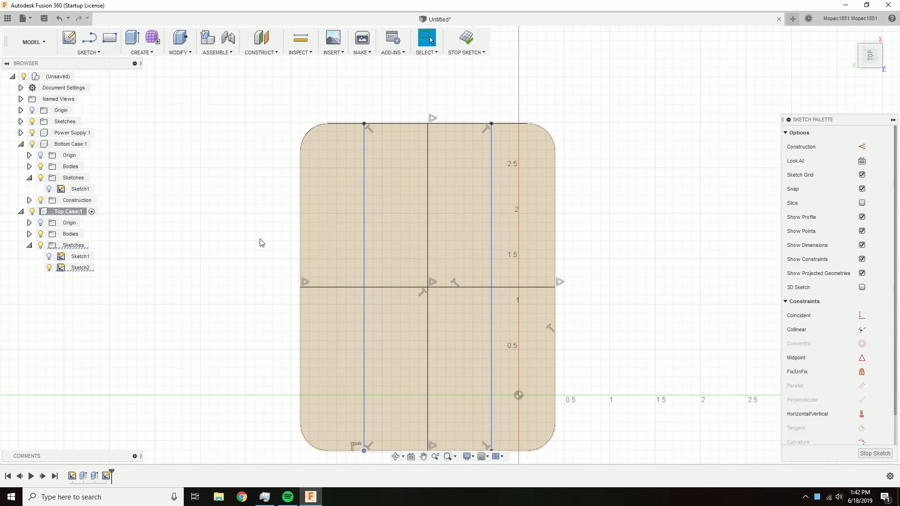
- Pattern the dimensioned port rectangle into a 2×4 array of eight lid cutouts
click(493, 247)
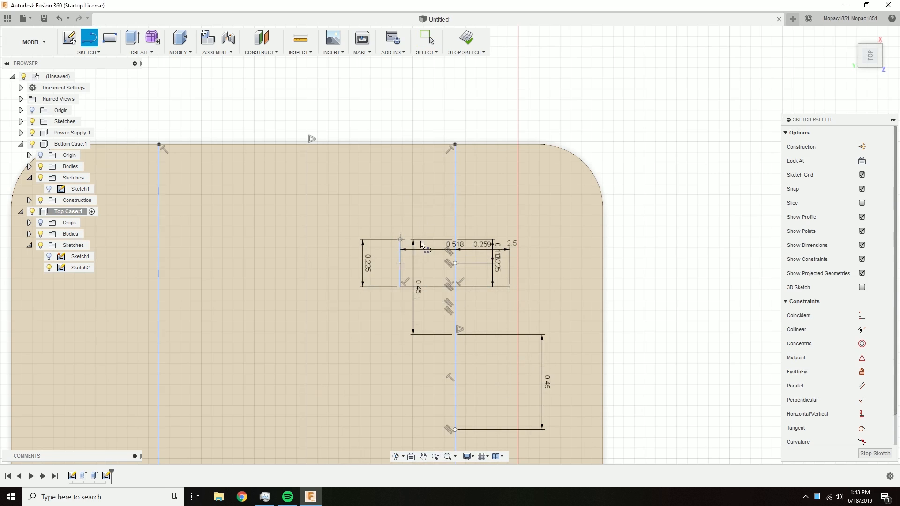
click(88, 38)
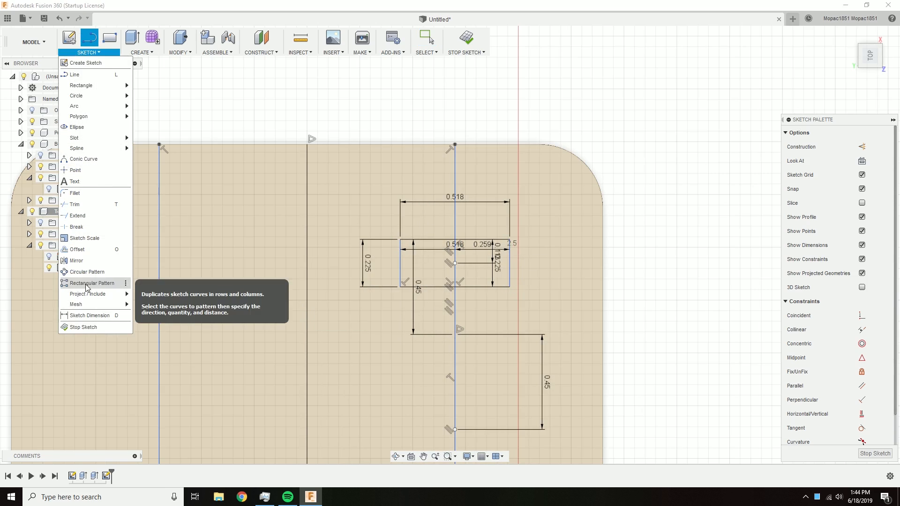
click(91, 283)
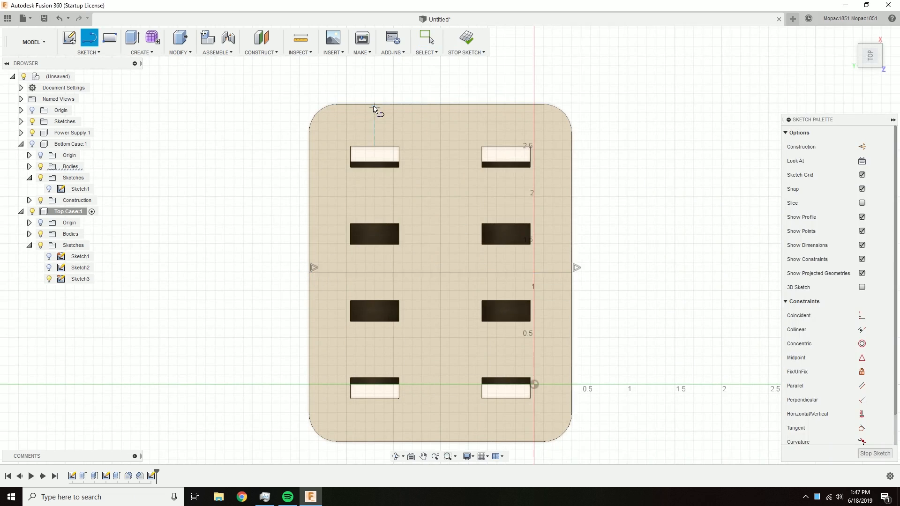
- Finish the lid cutout sketch and start a Modify operation on the lid edges
click(375, 273)
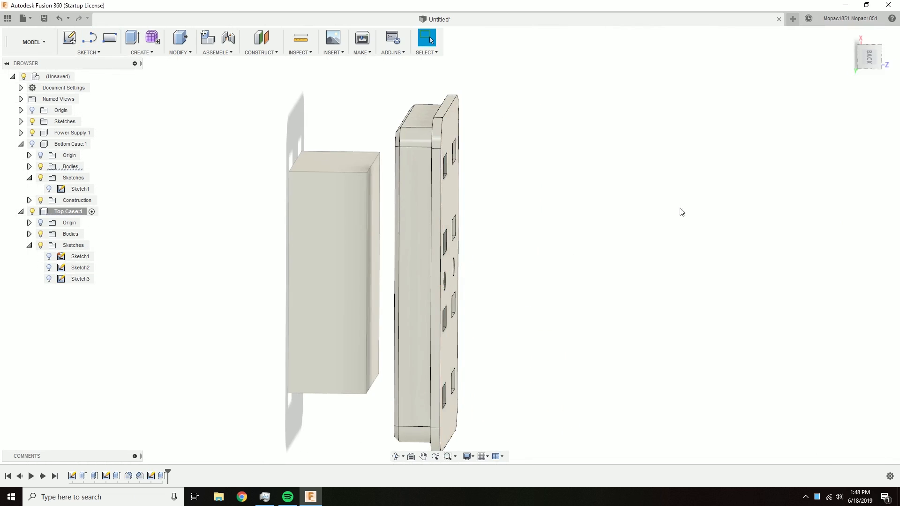
click(86, 53)
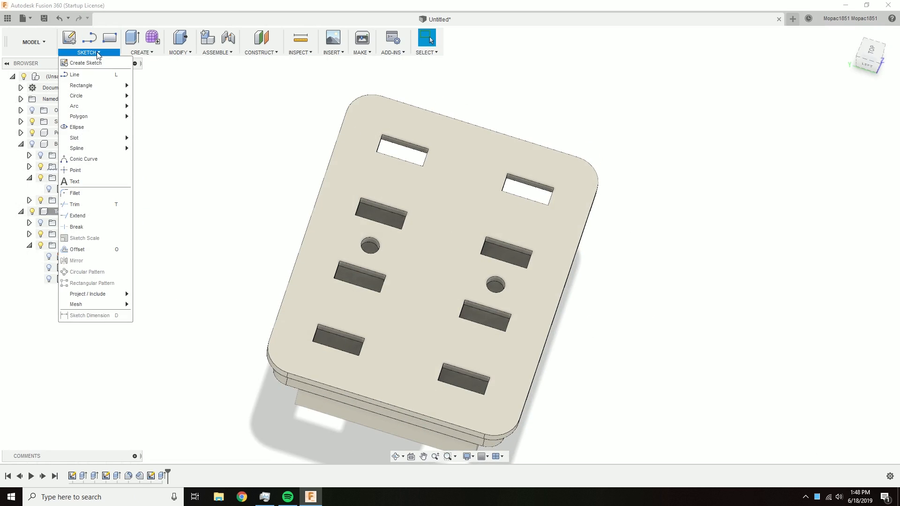
click(180, 53)
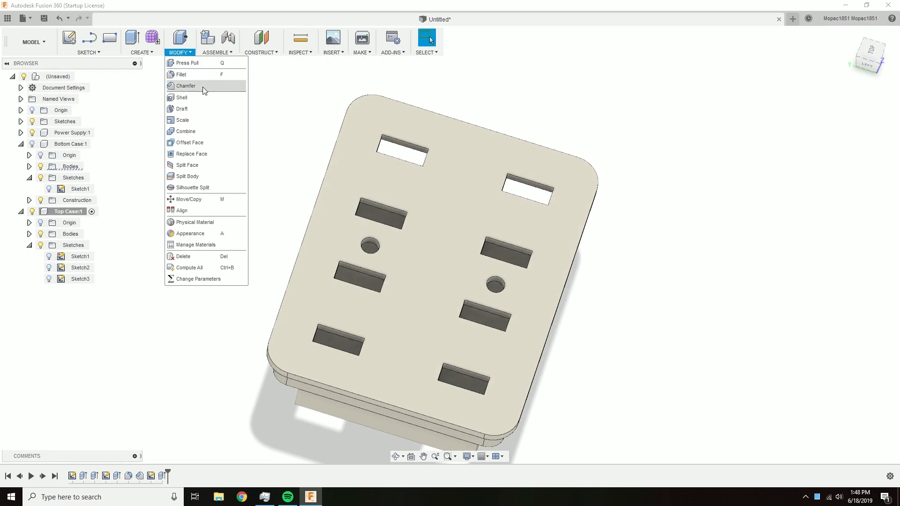
click(185, 85)
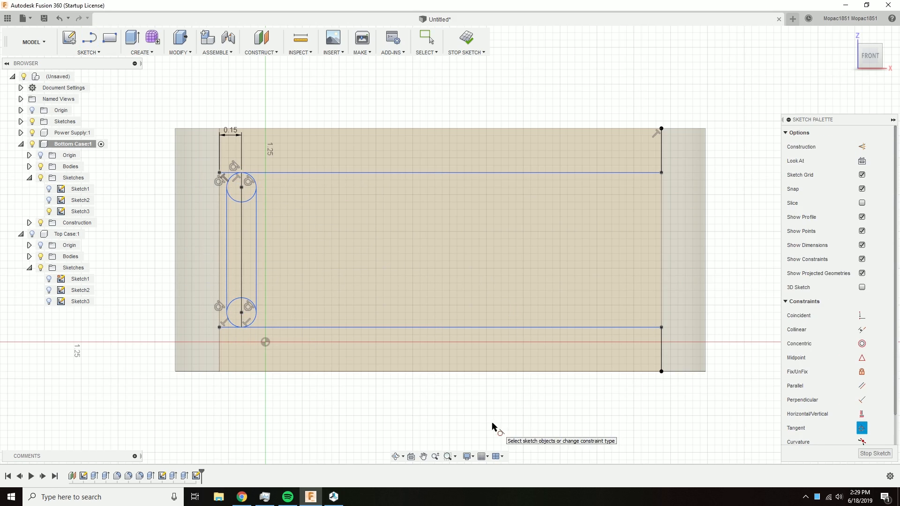
- Project and pattern the slot into a row of ten vents along the case wall
click(87, 36)
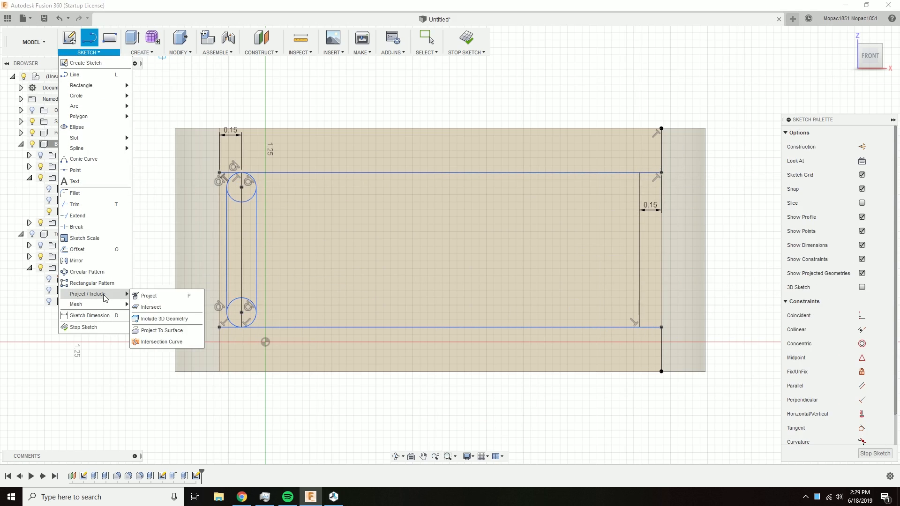
click(91, 282)
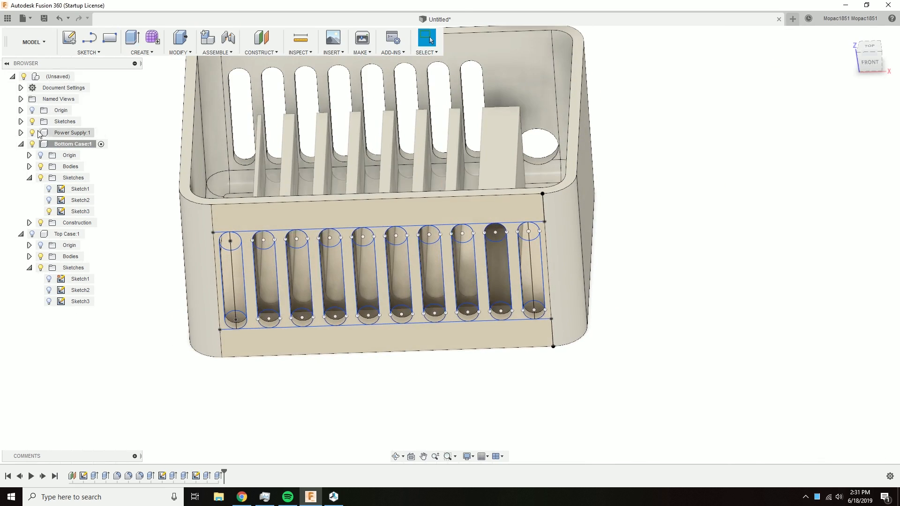
click(88, 53)
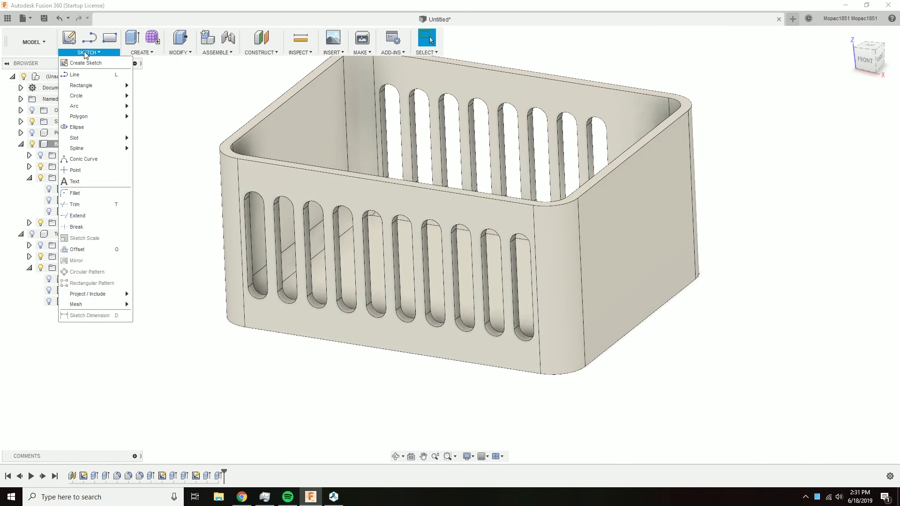